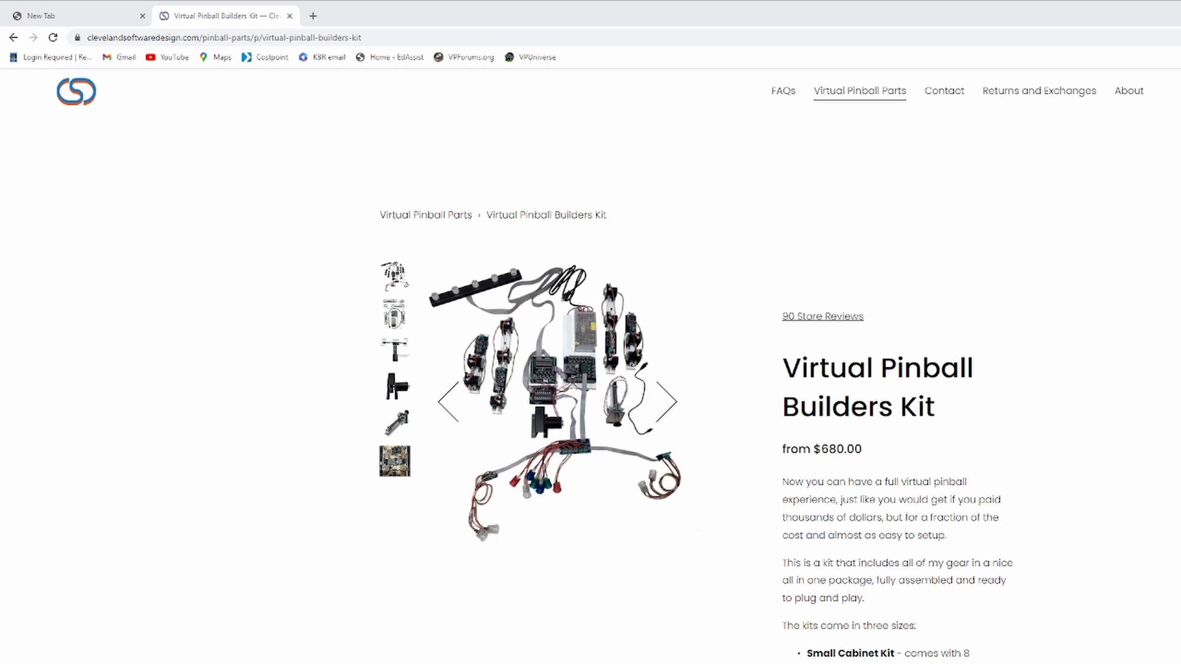
Cycle the Builders Kit photos through to the plunger and back to the full kit
click(669, 401)
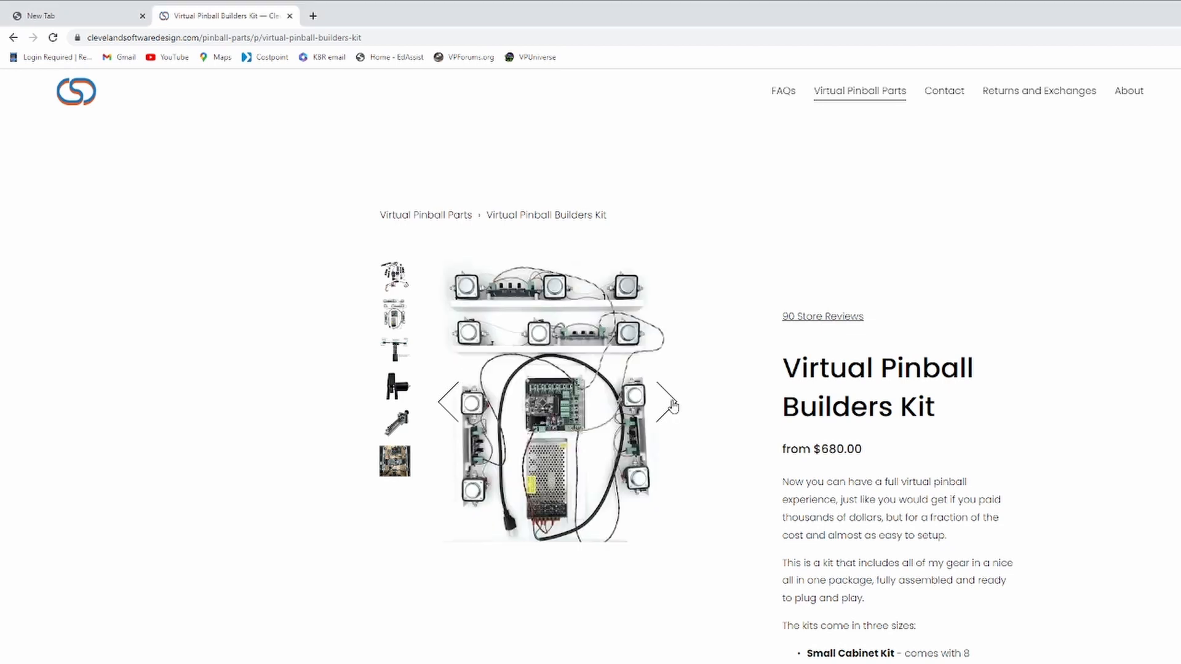
click(669, 402)
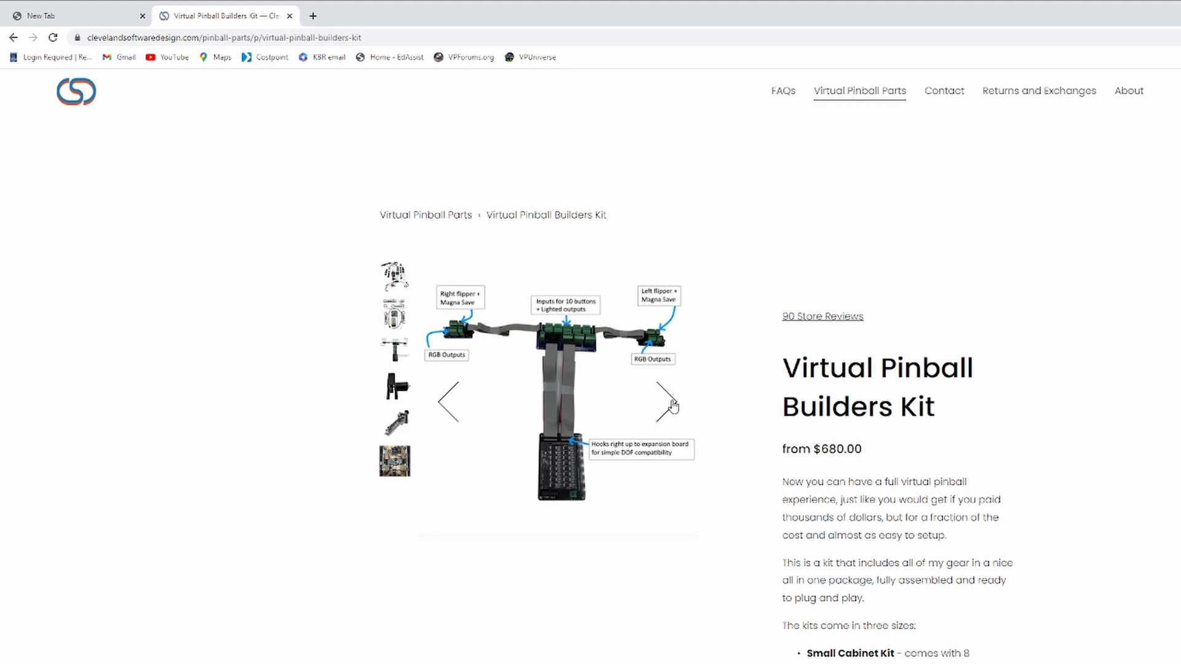
click(669, 400)
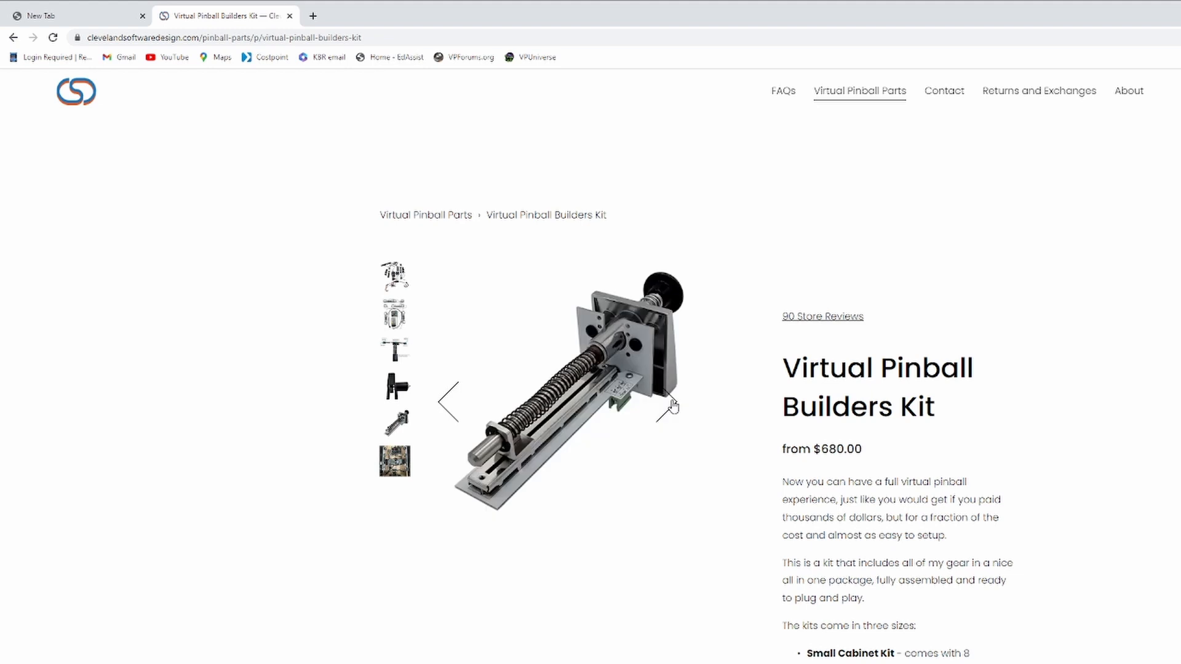
click(394, 461)
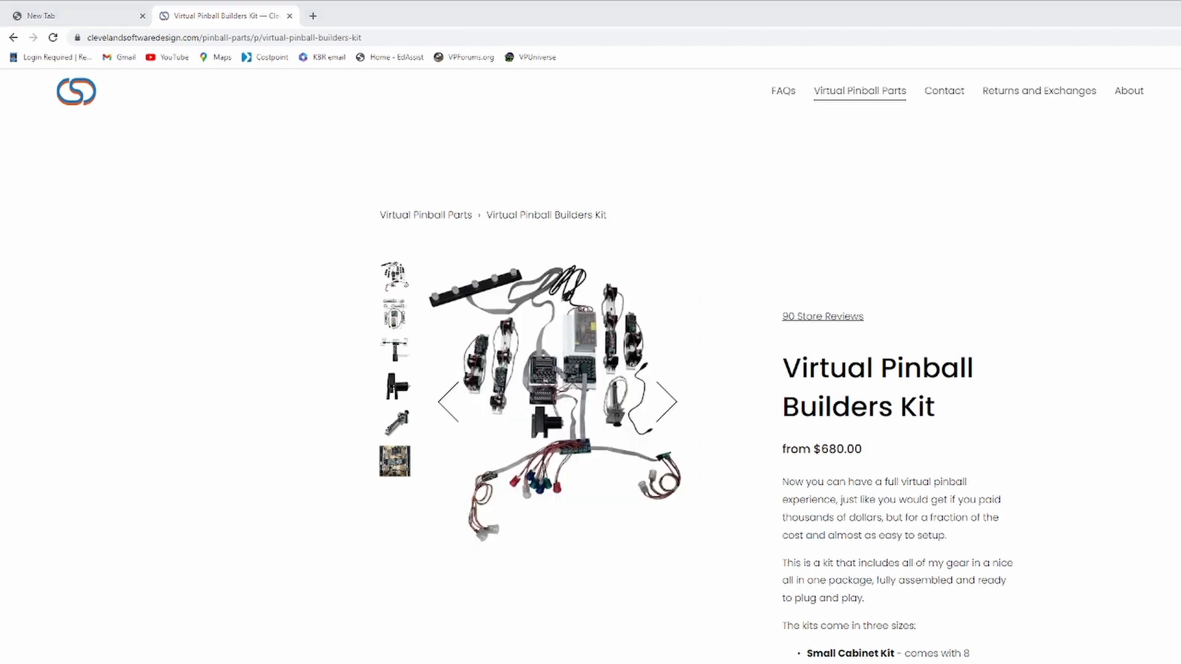
Step through the solenoid layout, button hookup board and plunger photos to the solenoid-driver image
click(669, 401)
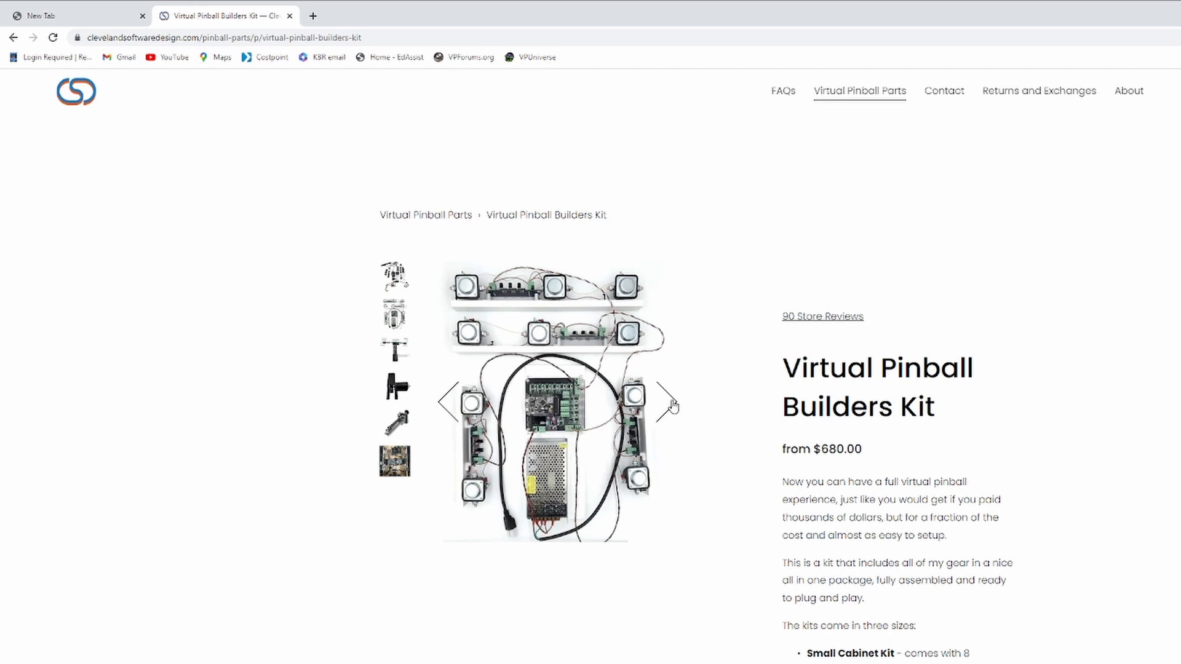
click(669, 402)
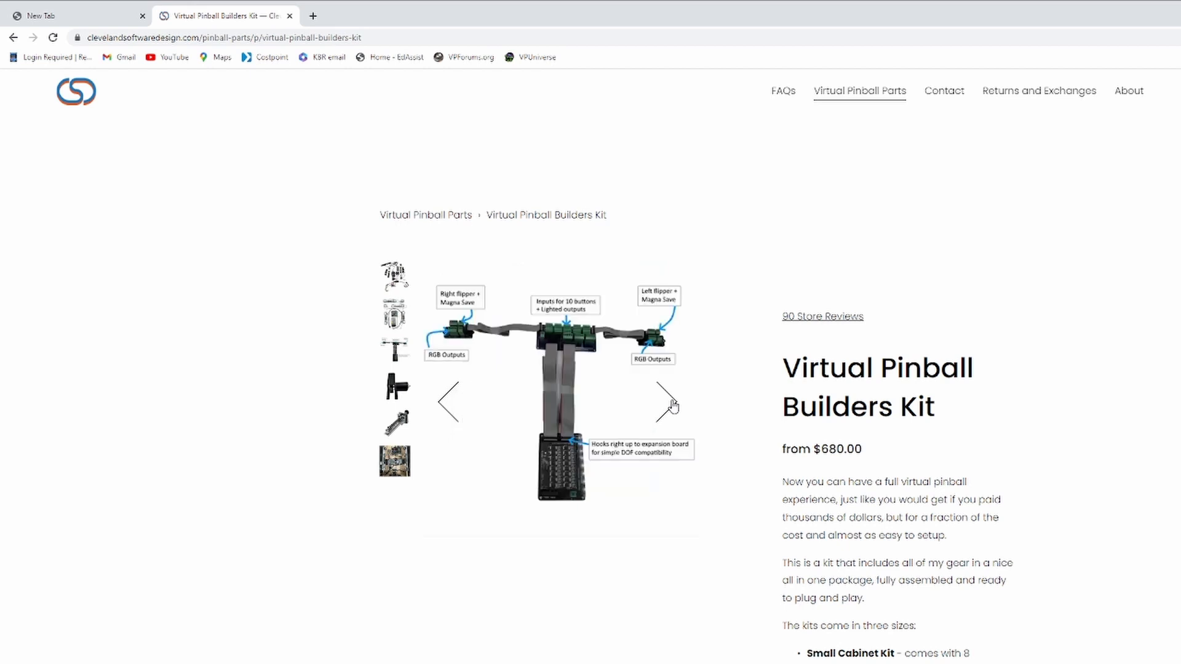
click(669, 401)
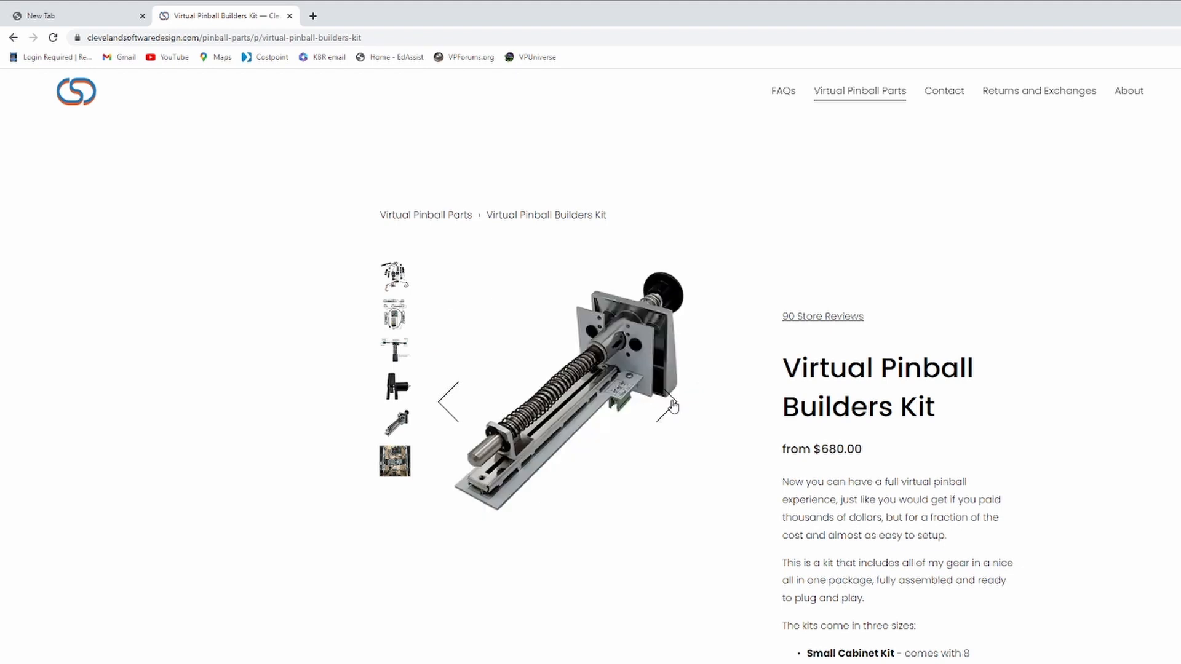
click(394, 460)
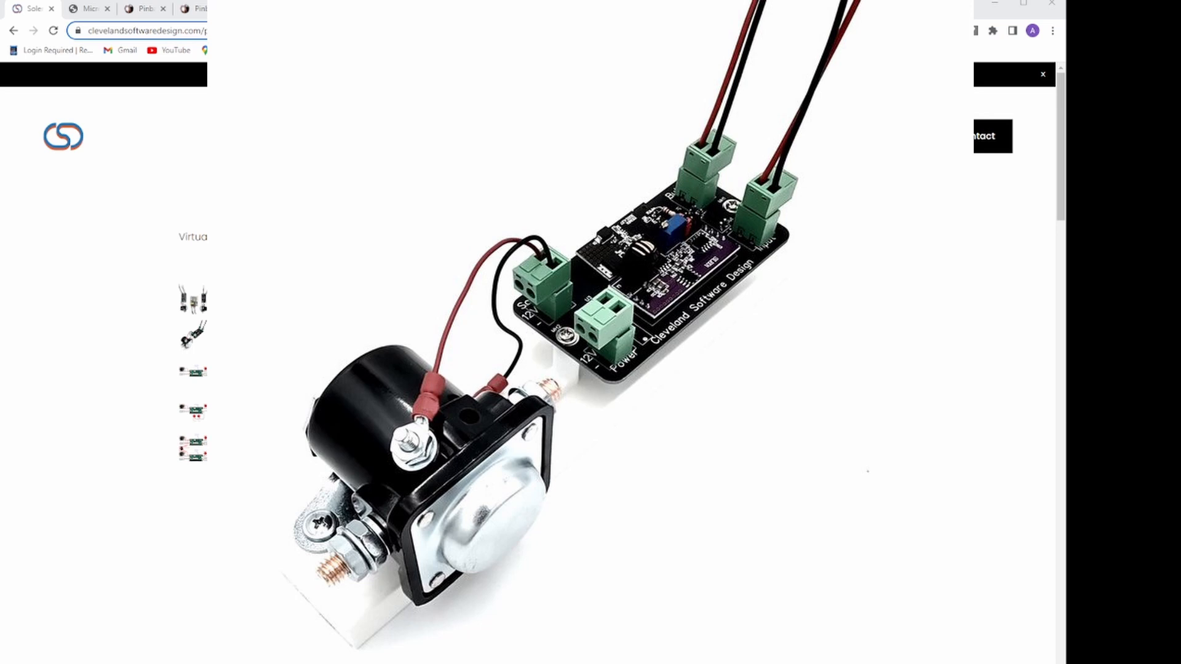
Scroll the Starter kit page to review the KL25Z 12 Output Board and parts kit options
scroll(up, 3)
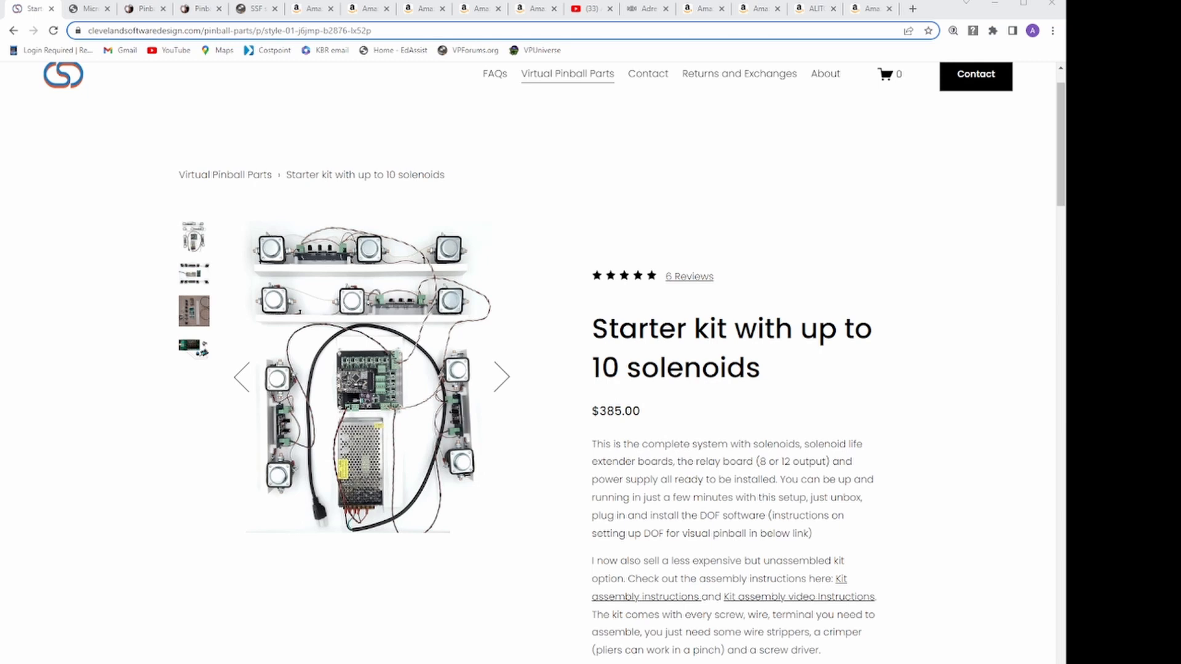
scroll(down, 3)
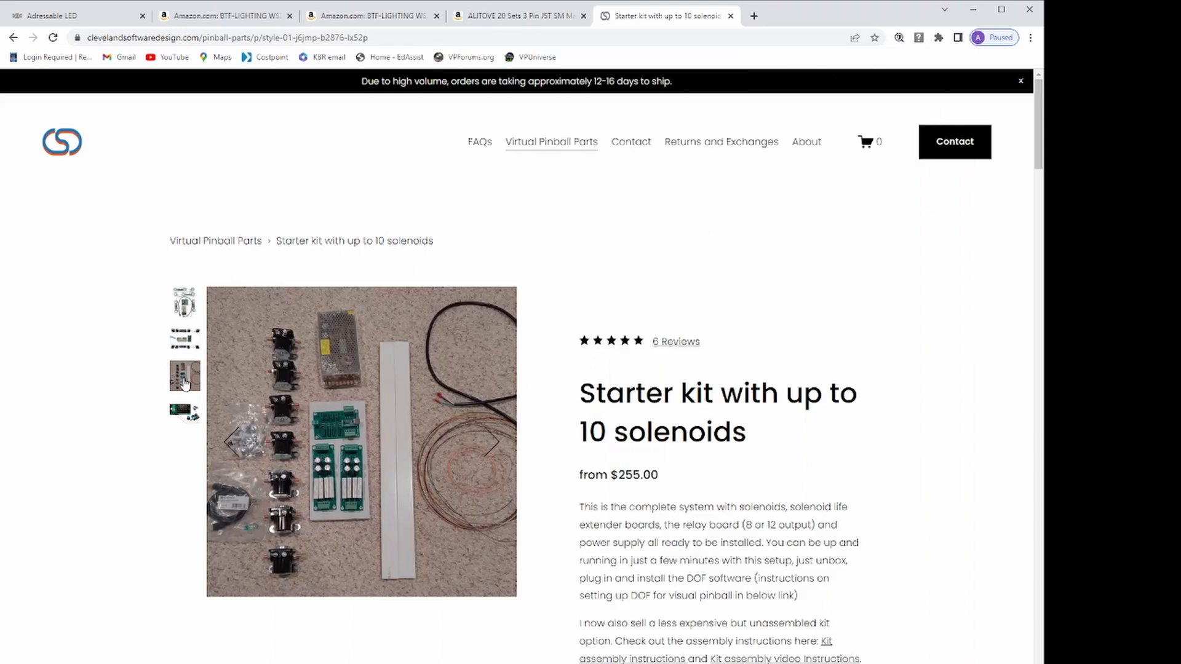
mouse_move(184, 382)
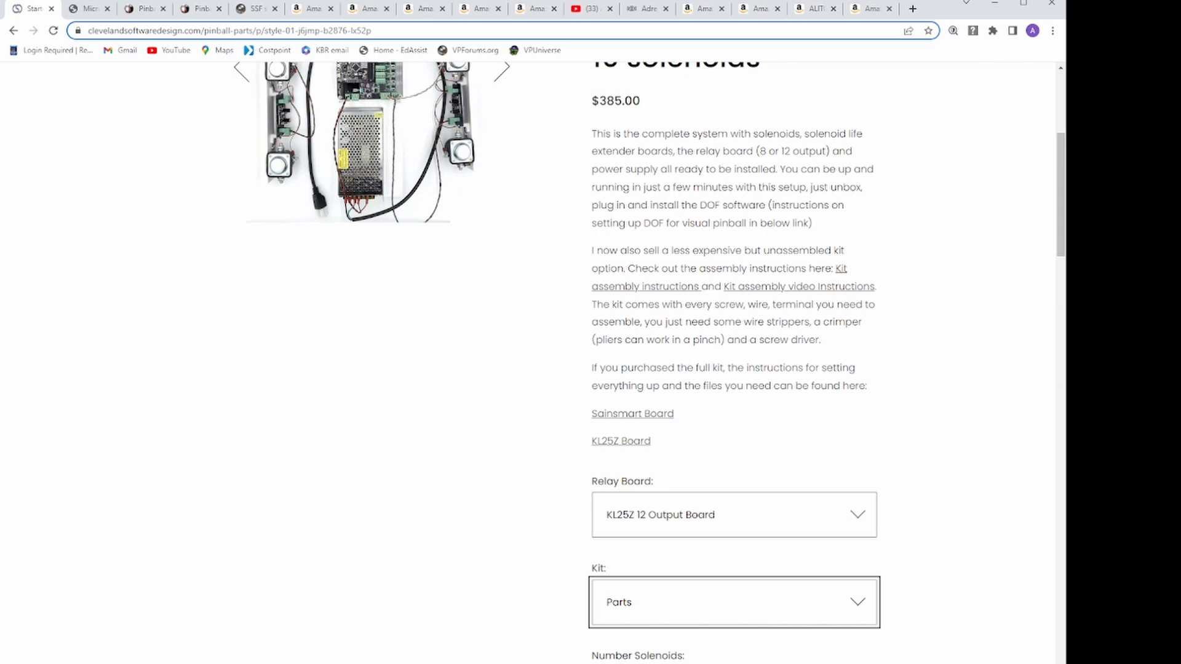
mouse_move(940, 624)
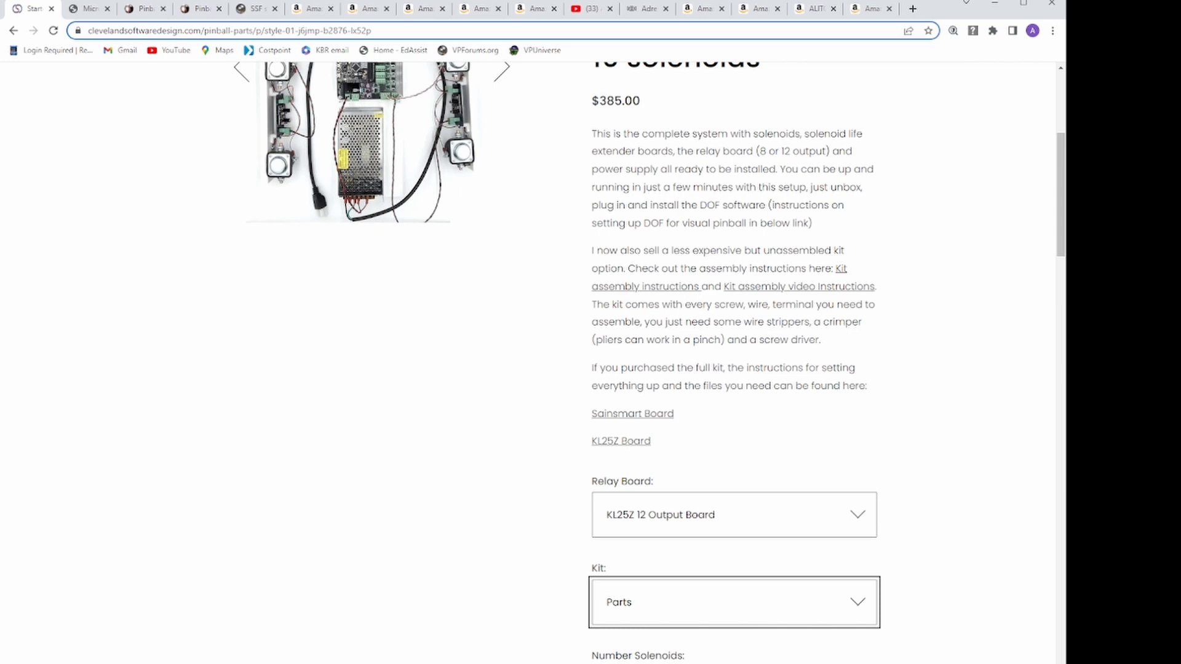
scroll(down, 3)
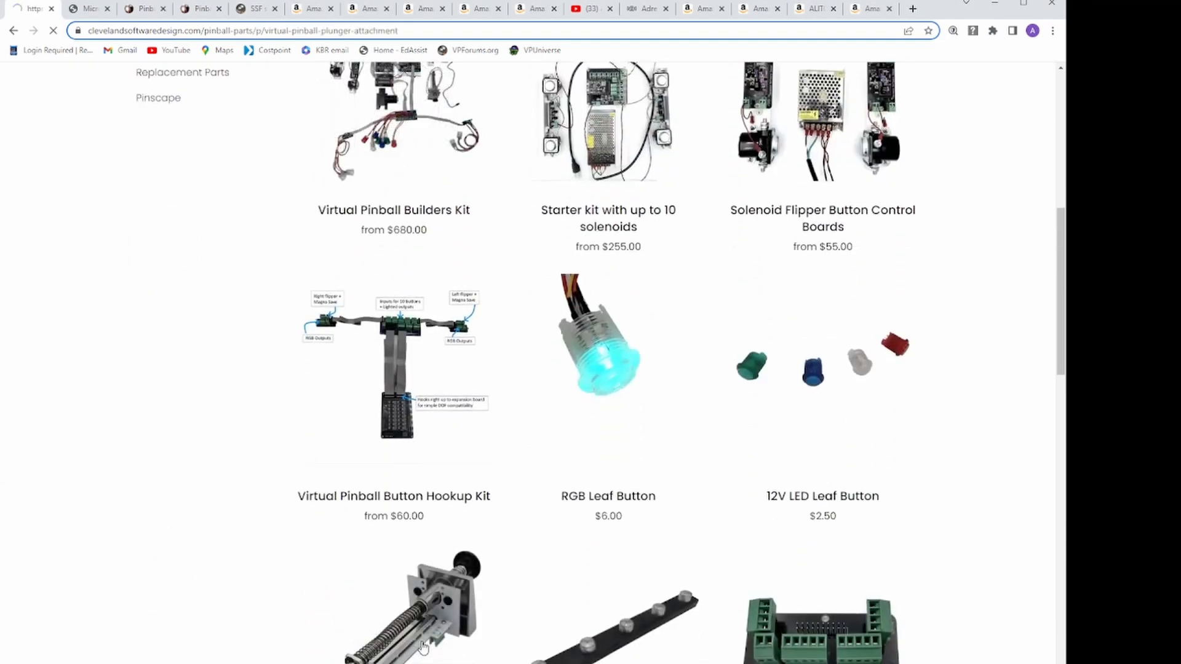
View the Virtual Pinball Plunger Attachment product and read its description
click(413, 610)
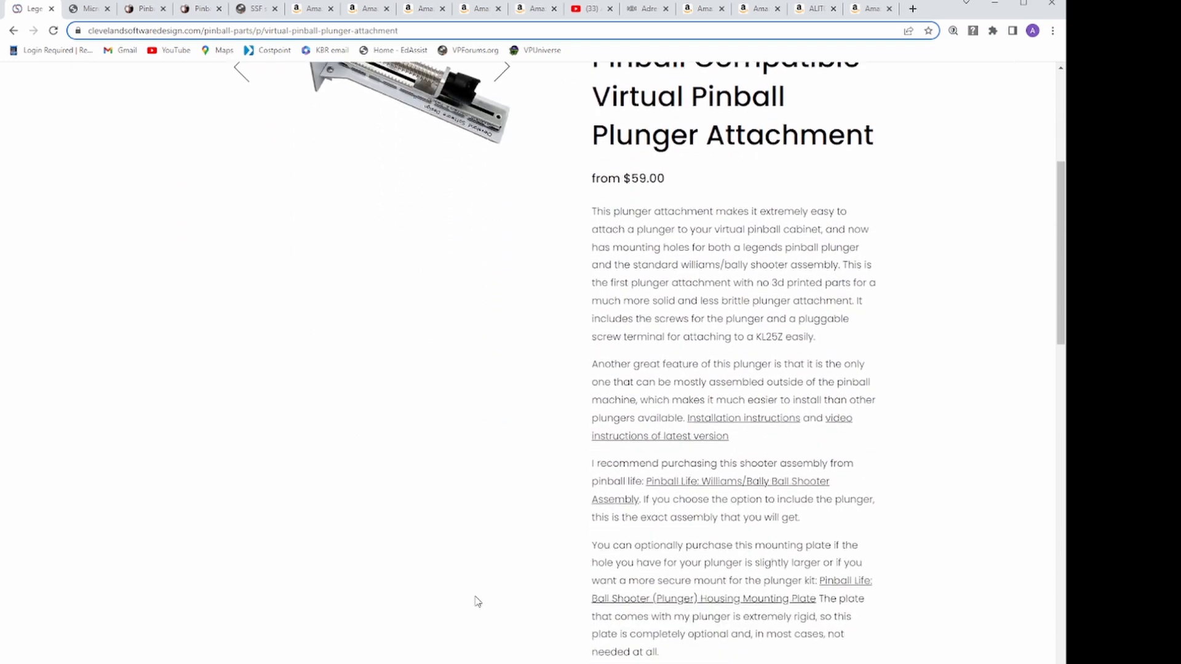
scroll(down, 3)
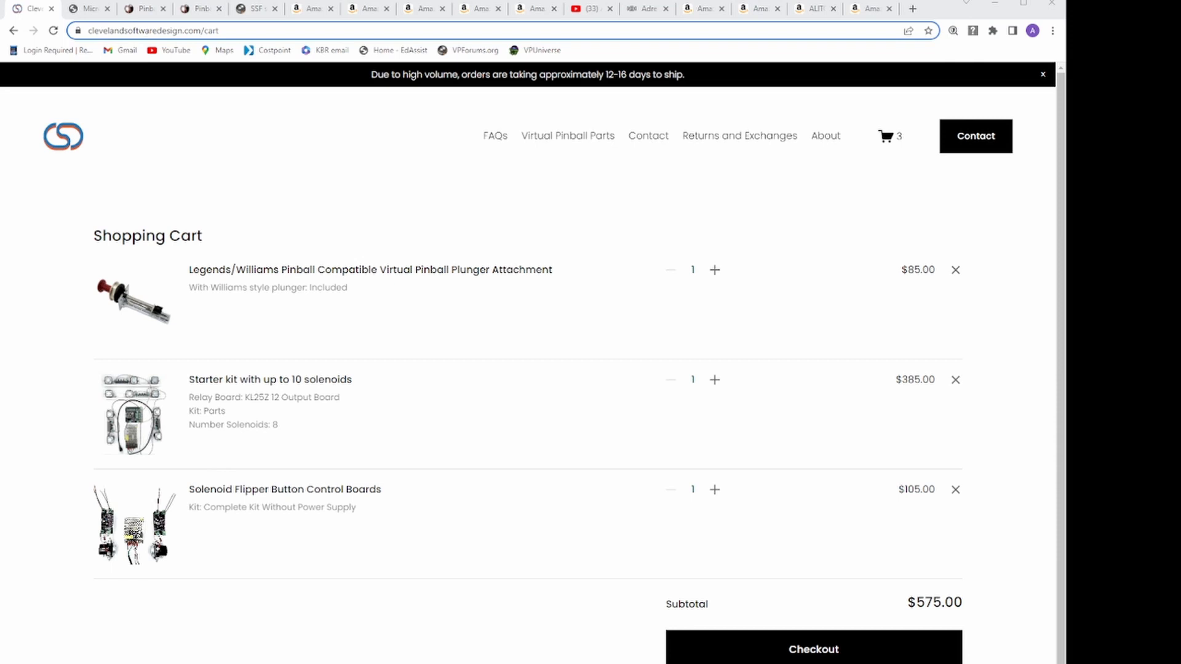
Bring up Pinball Life's tilt bob search results showing the Tilt Switch Assembly at $12.95
click(567, 135)
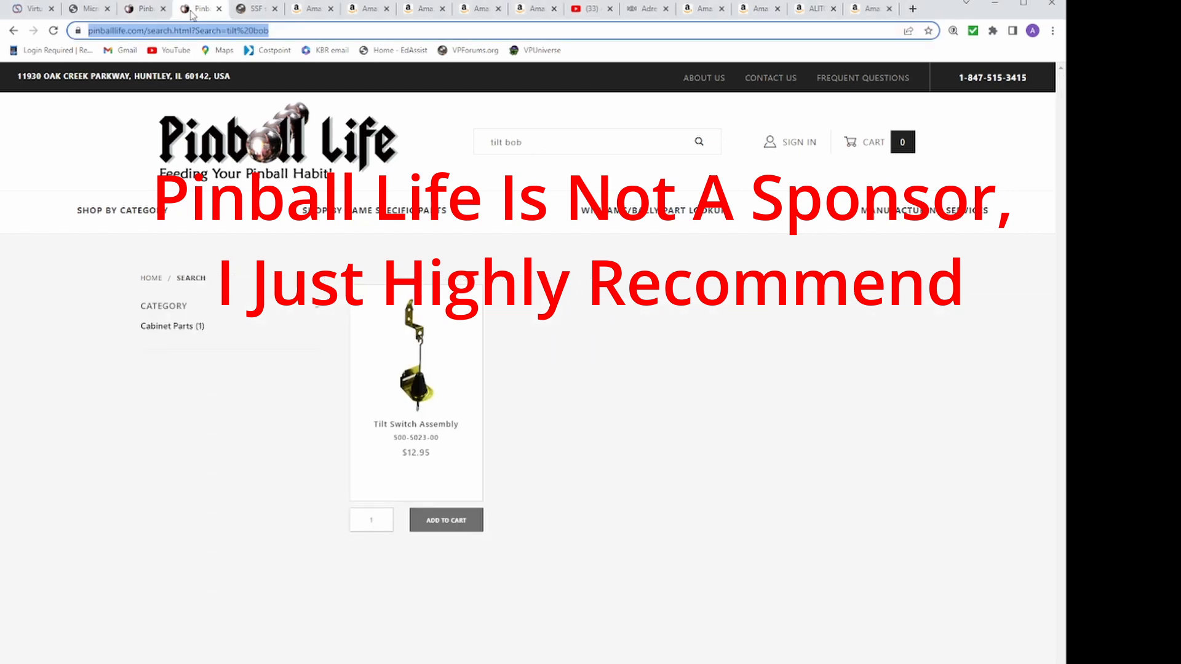
Scroll the VPForums SSF tutorial down to its hardware requirements list
click(256, 9)
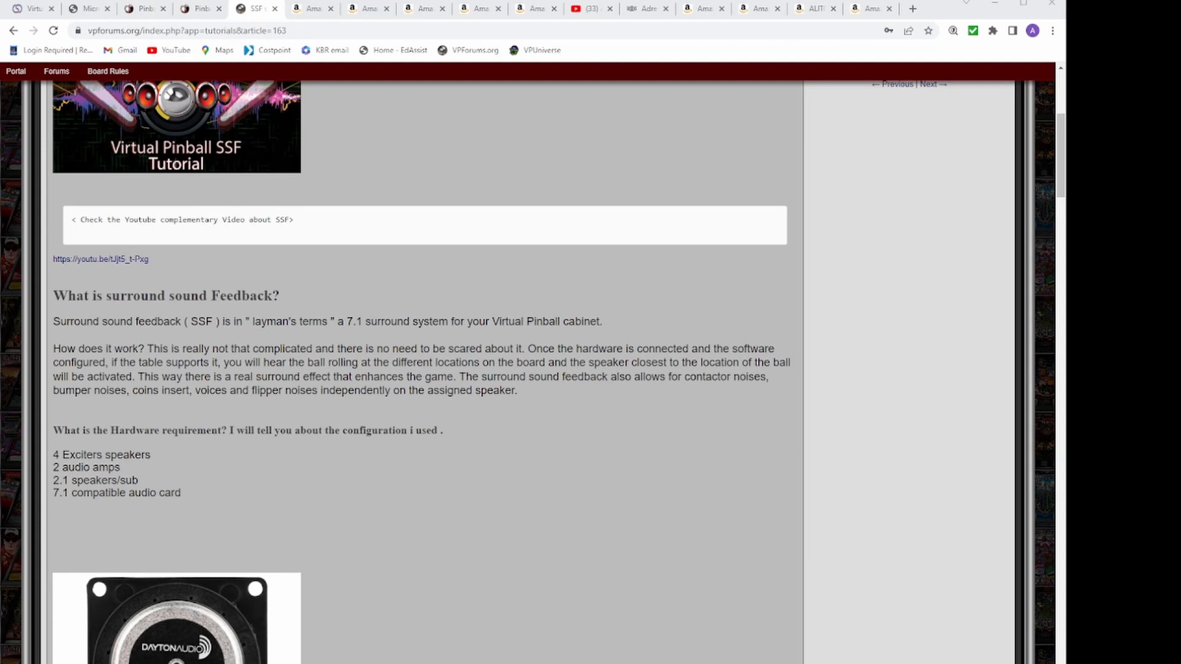
scroll(down, 3)
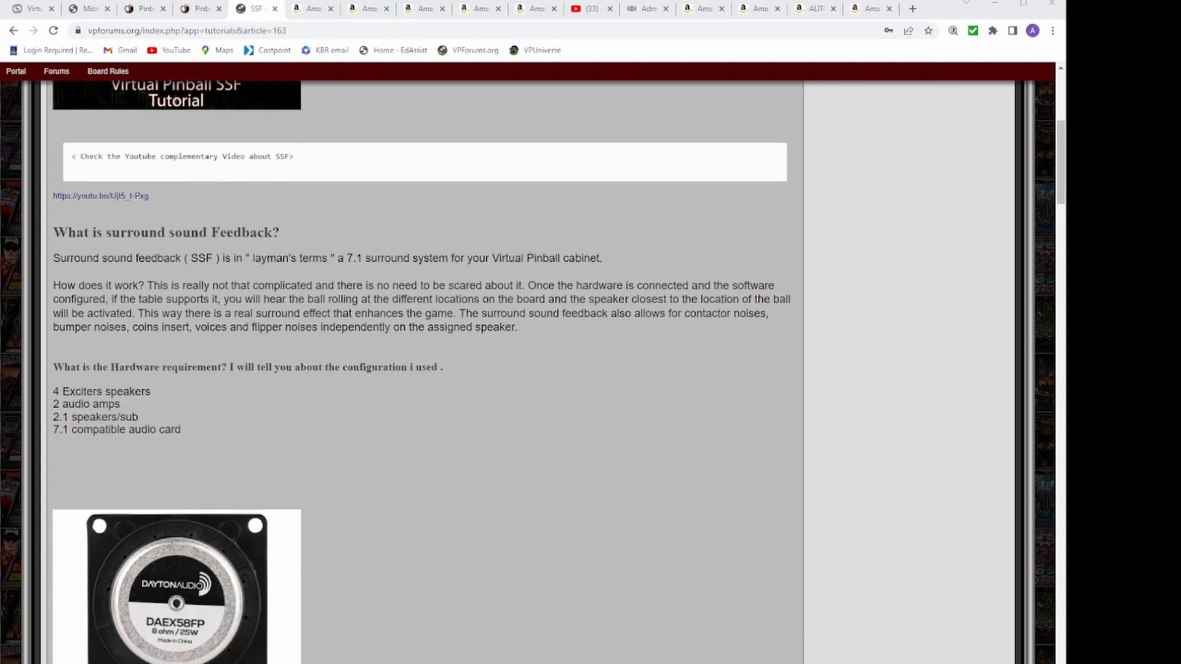
scroll(down, 3)
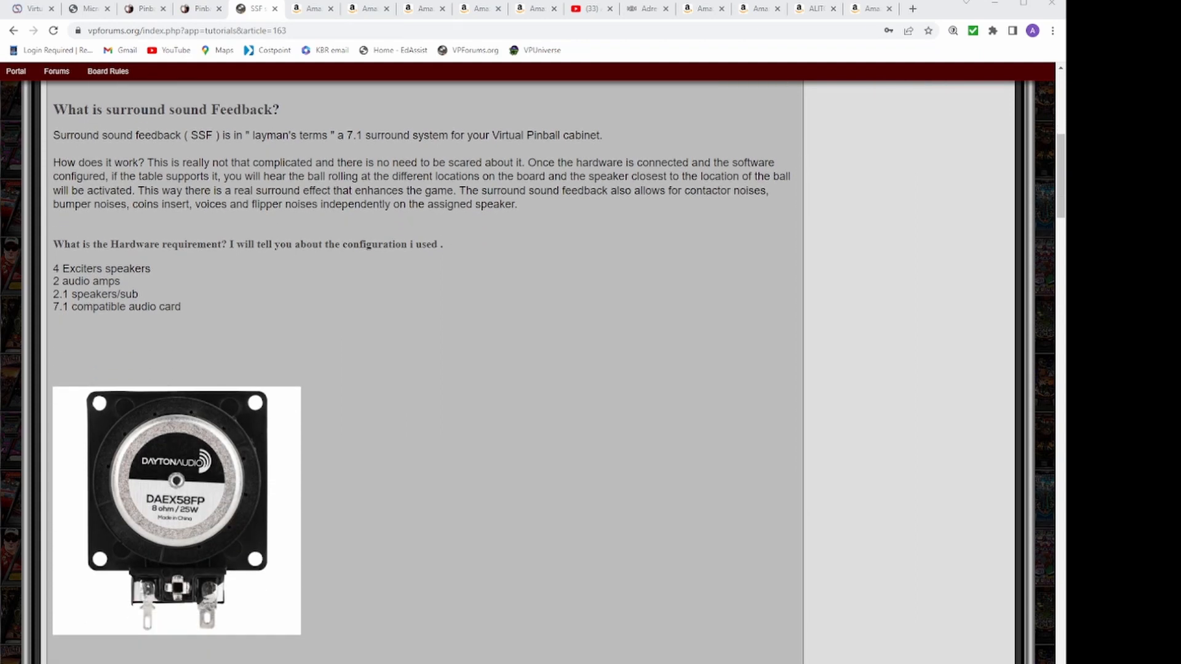
scroll(down, 3)
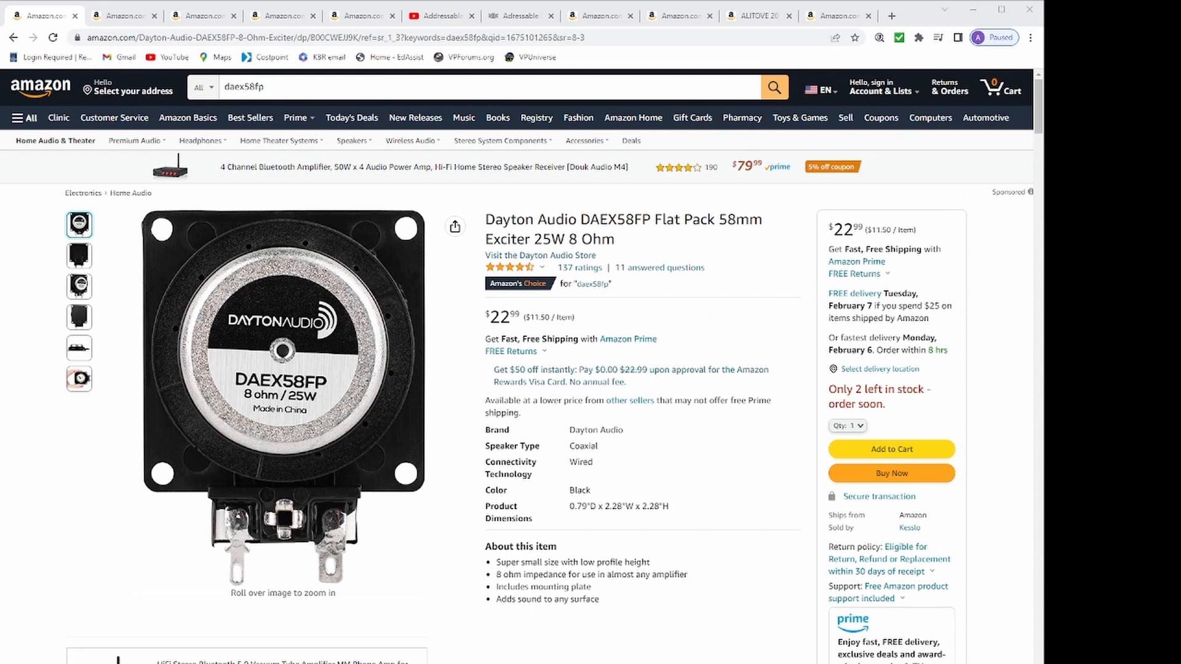
View the StarTech 7.1 sound card's laptop-connection photo and labelled jack diagram
scroll(down, 3)
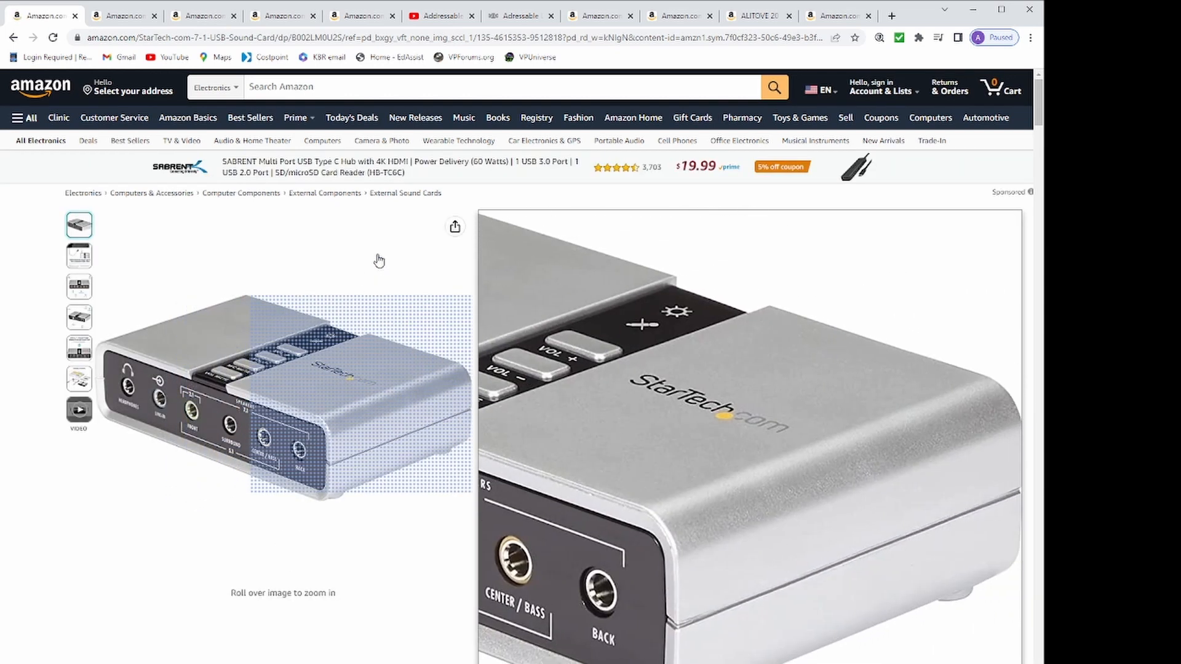
mouse_move(219, 340)
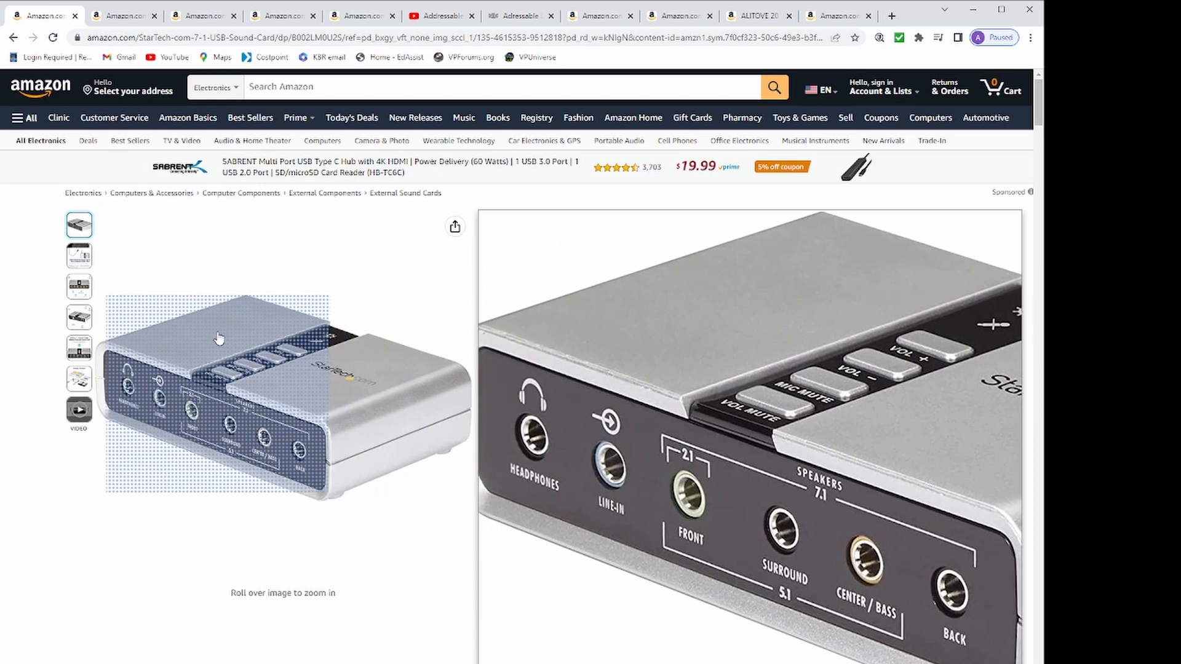
click(79, 256)
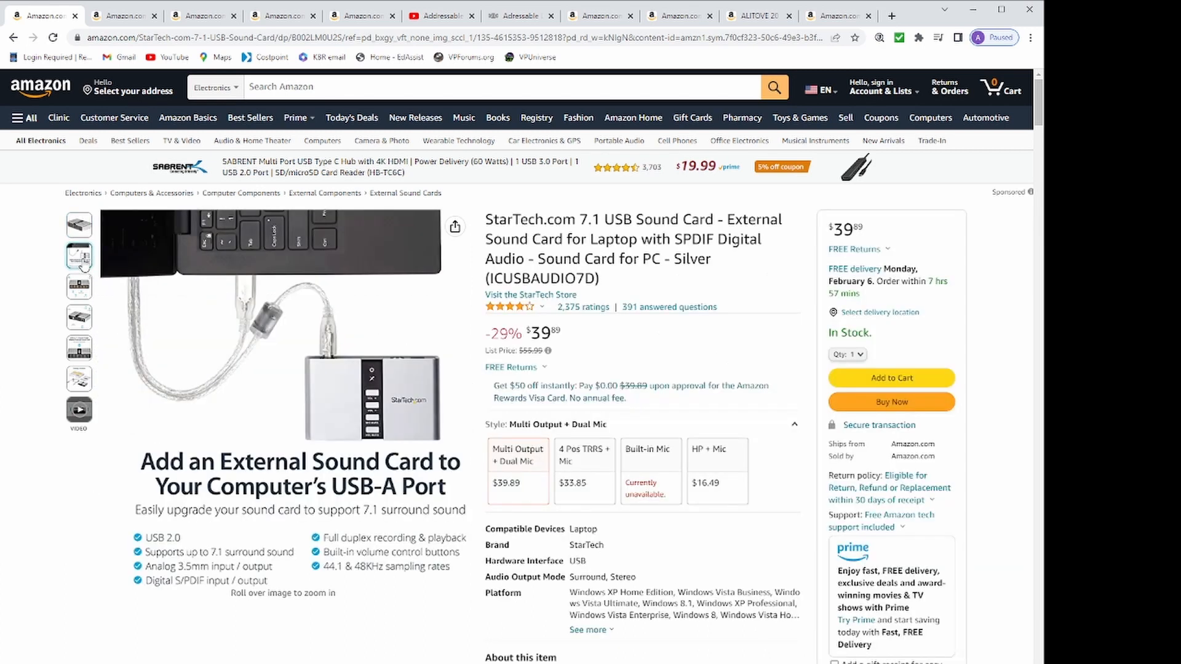
click(79, 287)
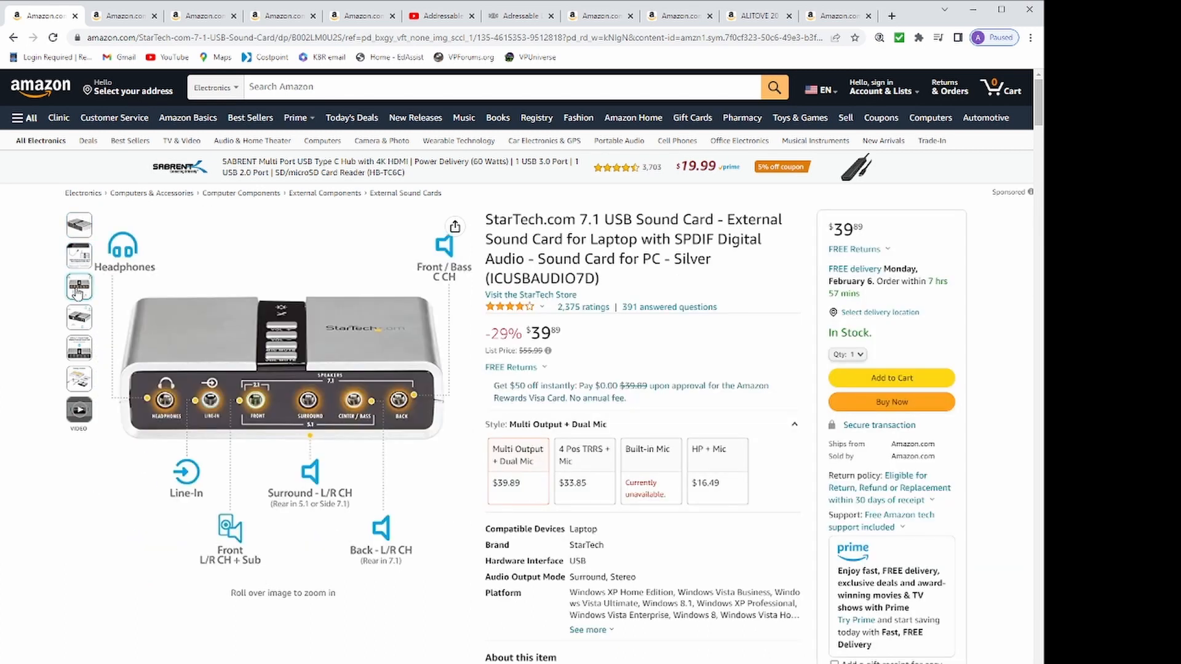
click(79, 318)
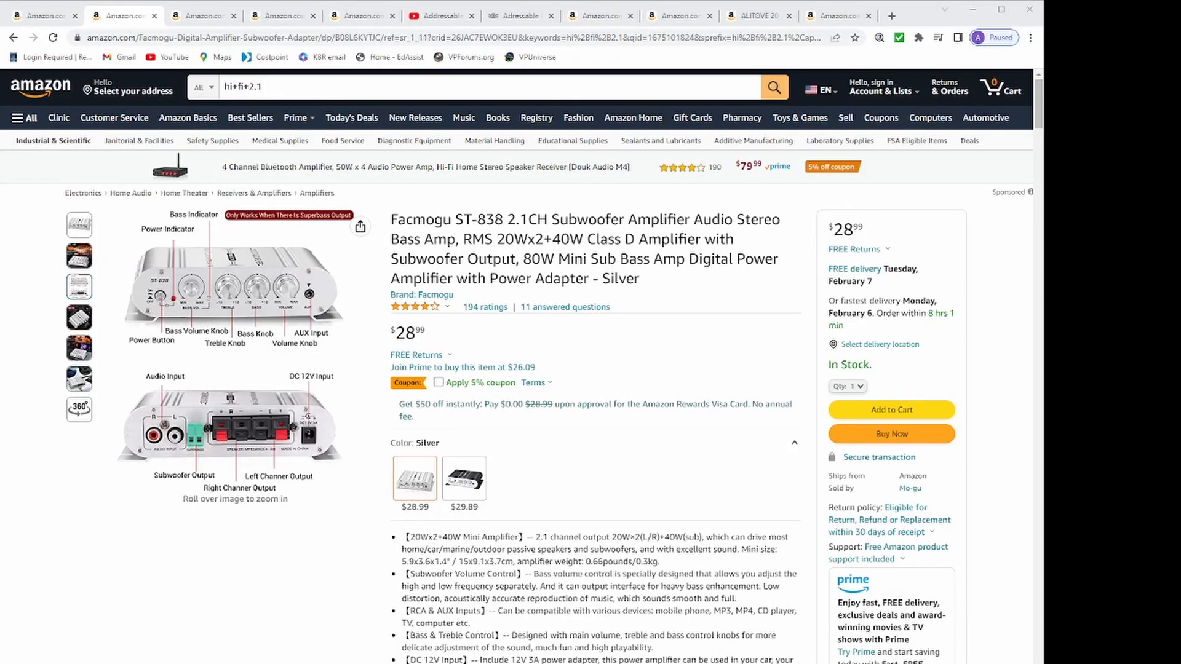
View the Facmogu amplifier's main photo, then the RCA adapter cable's connector-use photo
click(79, 224)
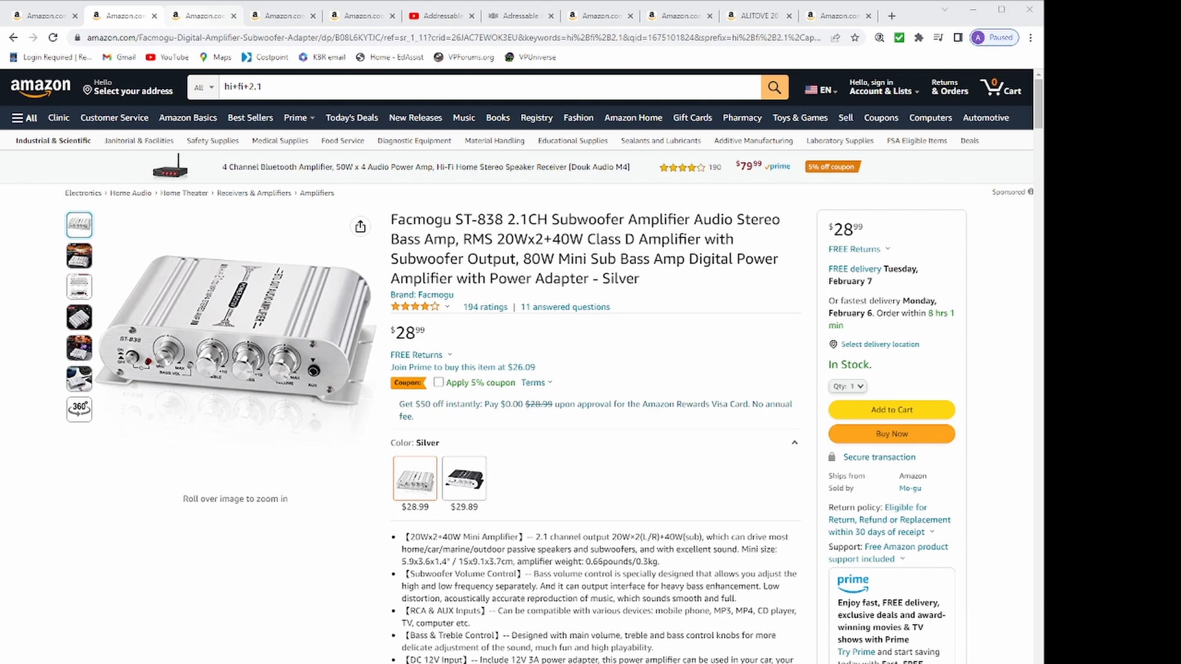
click(199, 15)
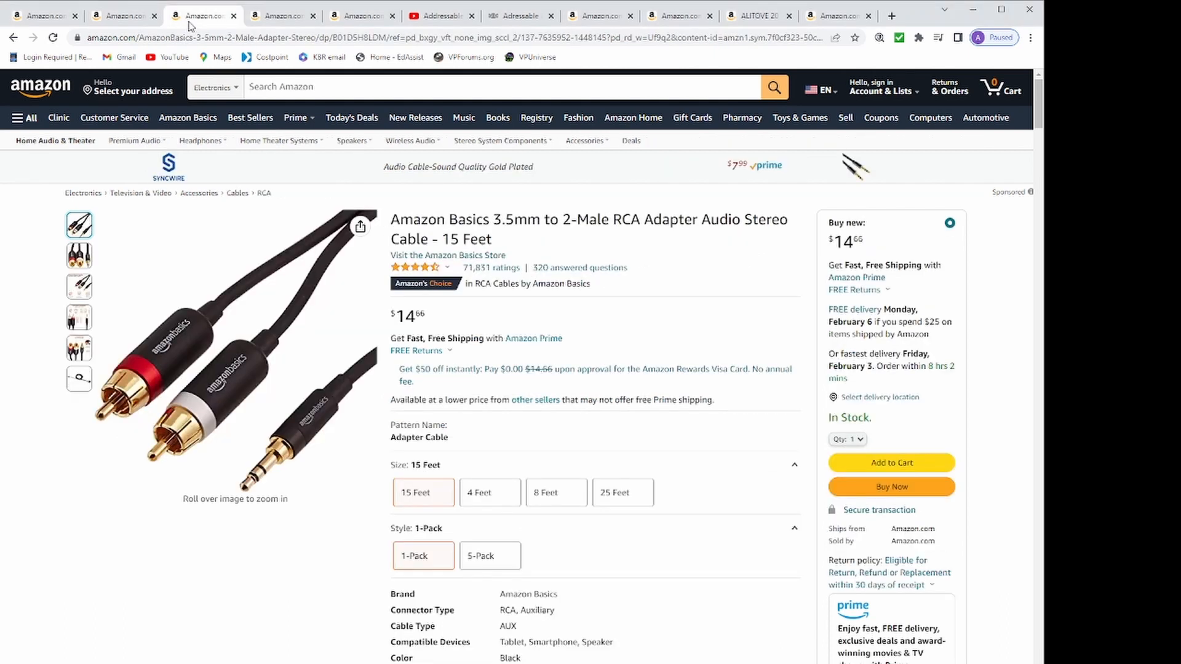
mouse_move(187, 26)
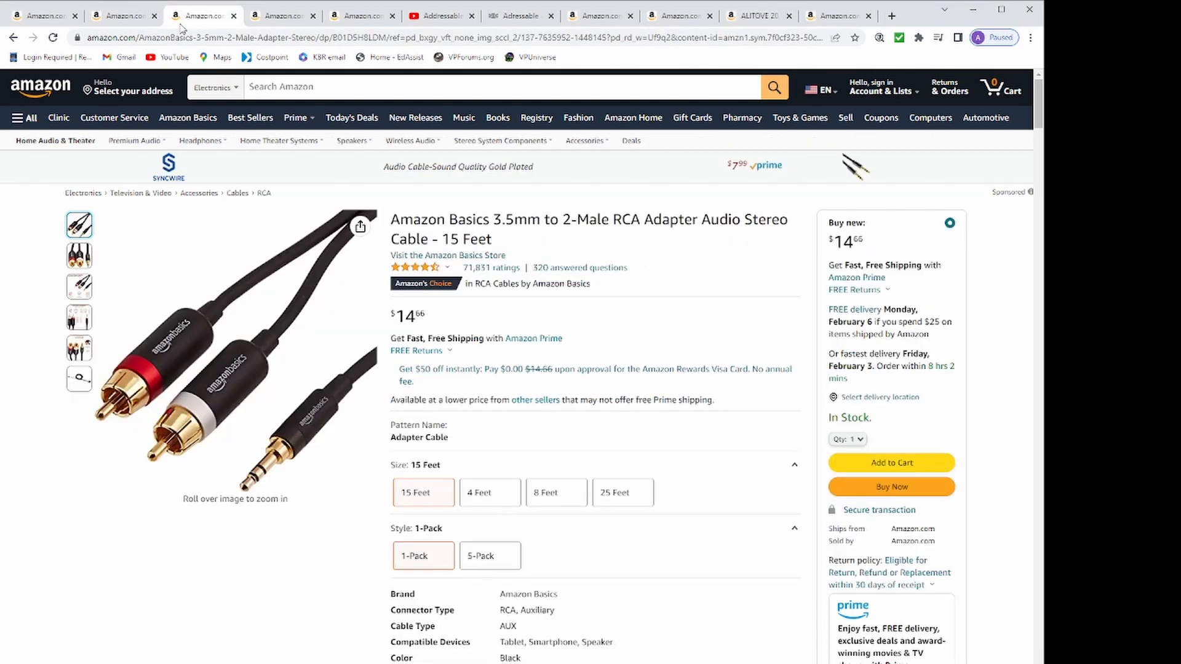
click(79, 317)
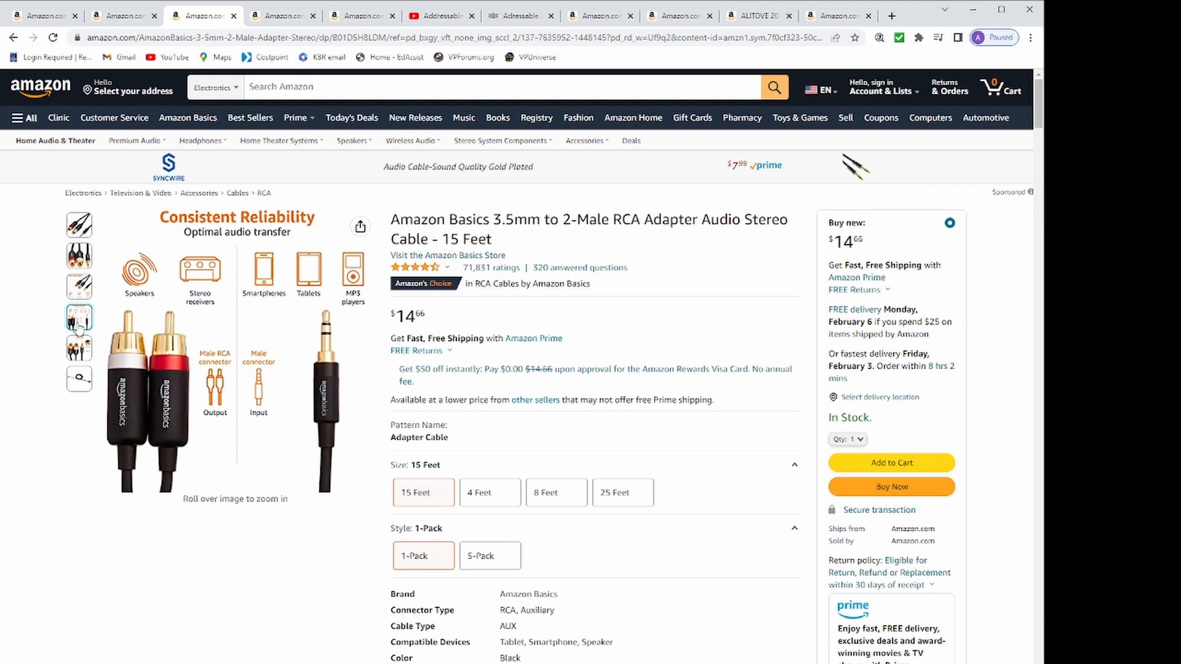
Look over the red/black speaker wire listing, ending on the Dayton Audio DA115-8 woofer page
click(283, 15)
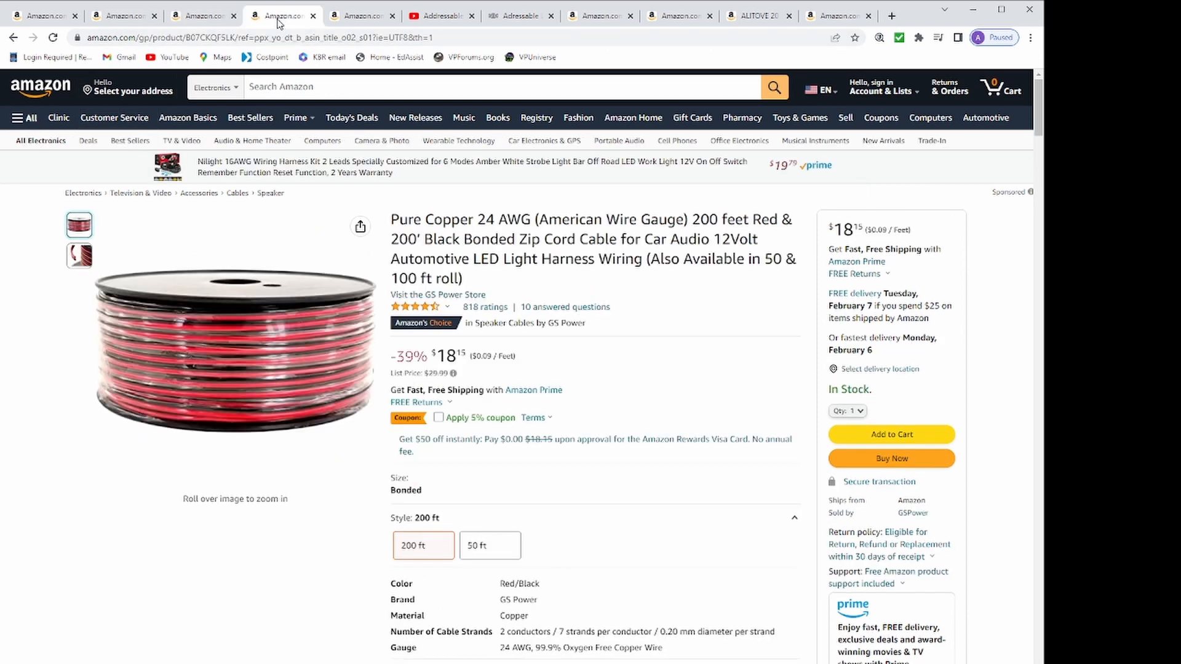
mouse_move(55, 260)
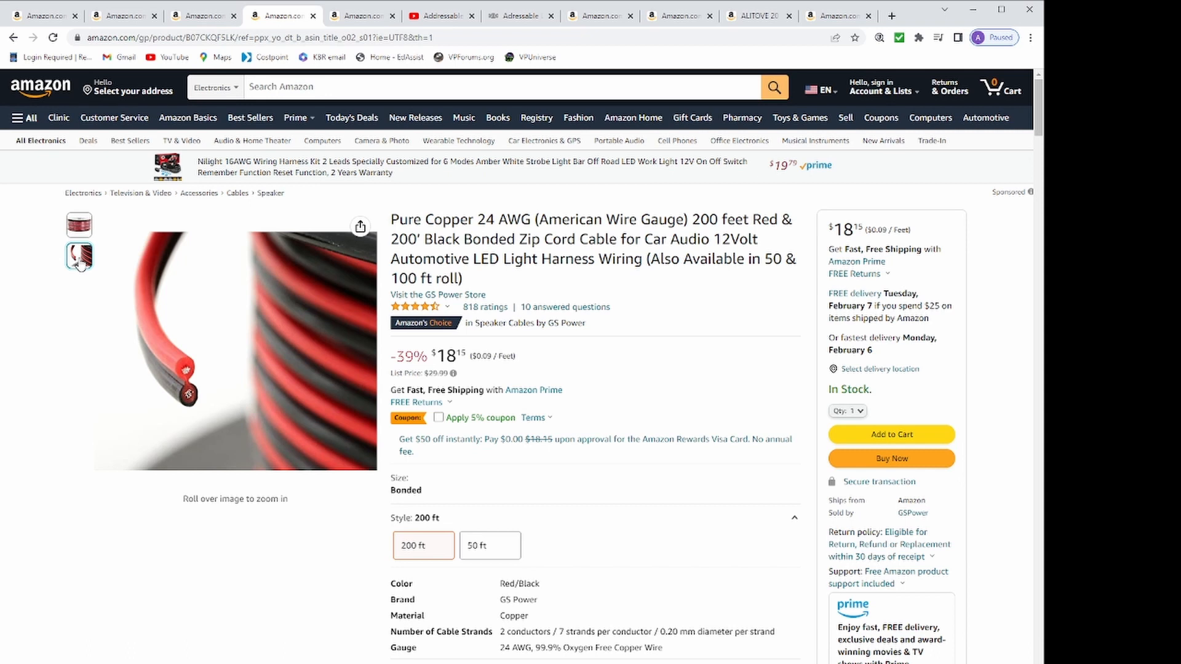
click(361, 15)
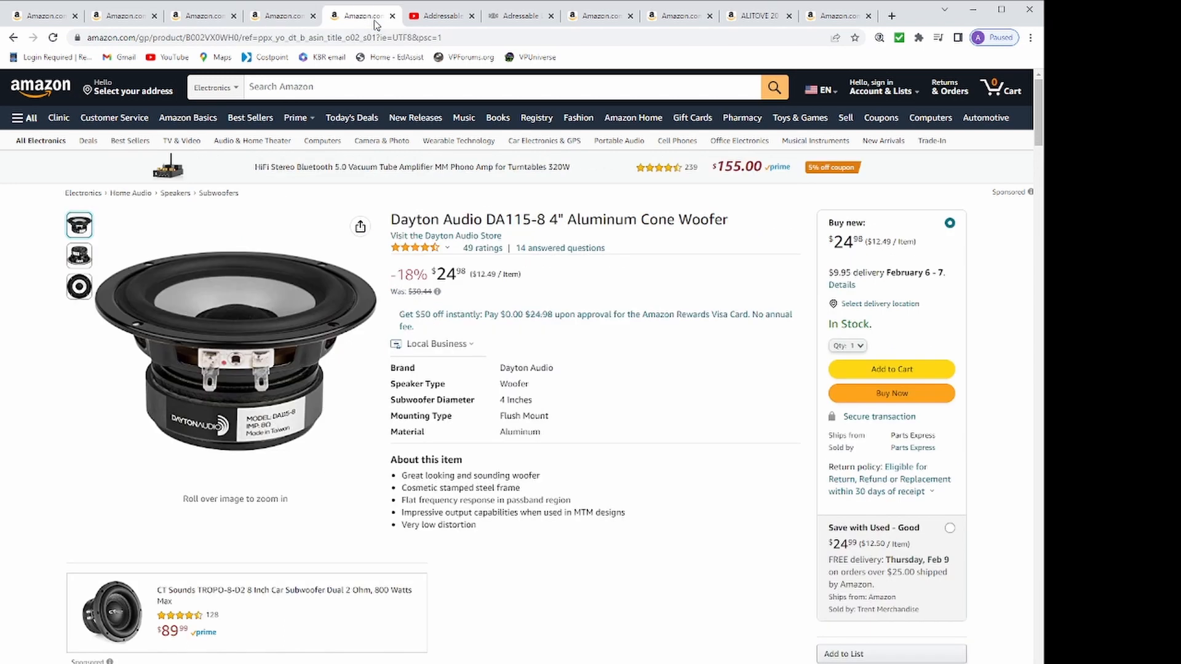
mouse_move(56, 261)
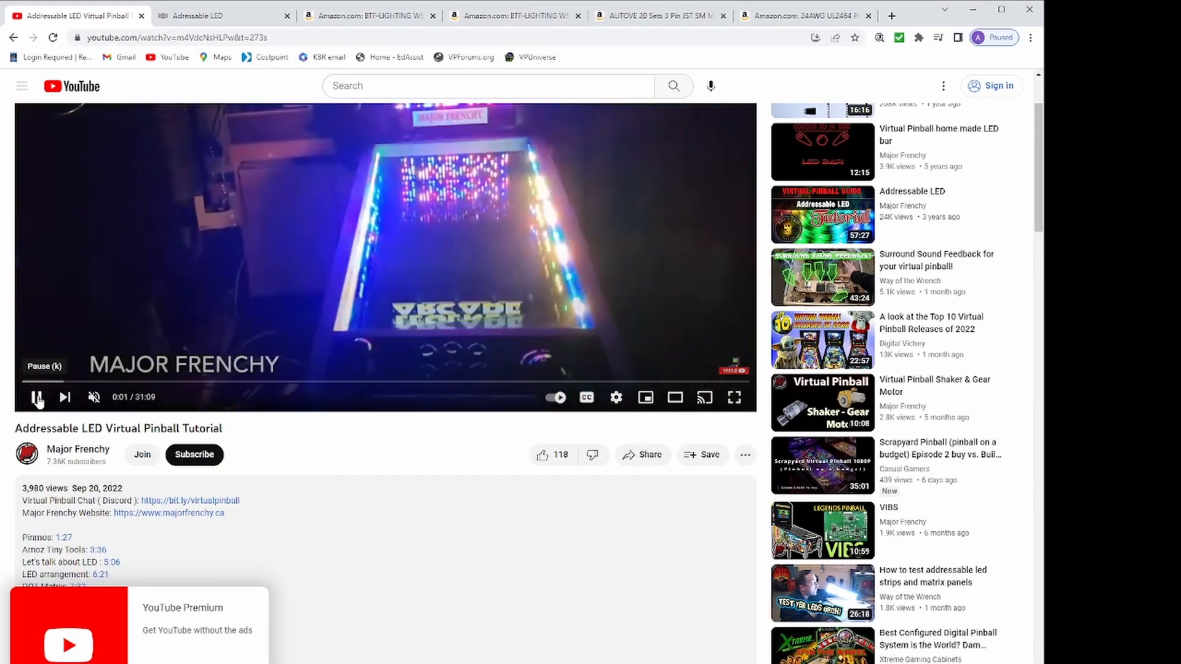
Play and pause the Addressable LED tutorial, then bring up the BTF-LIGHTING 8x32 matrix listing
click(36, 397)
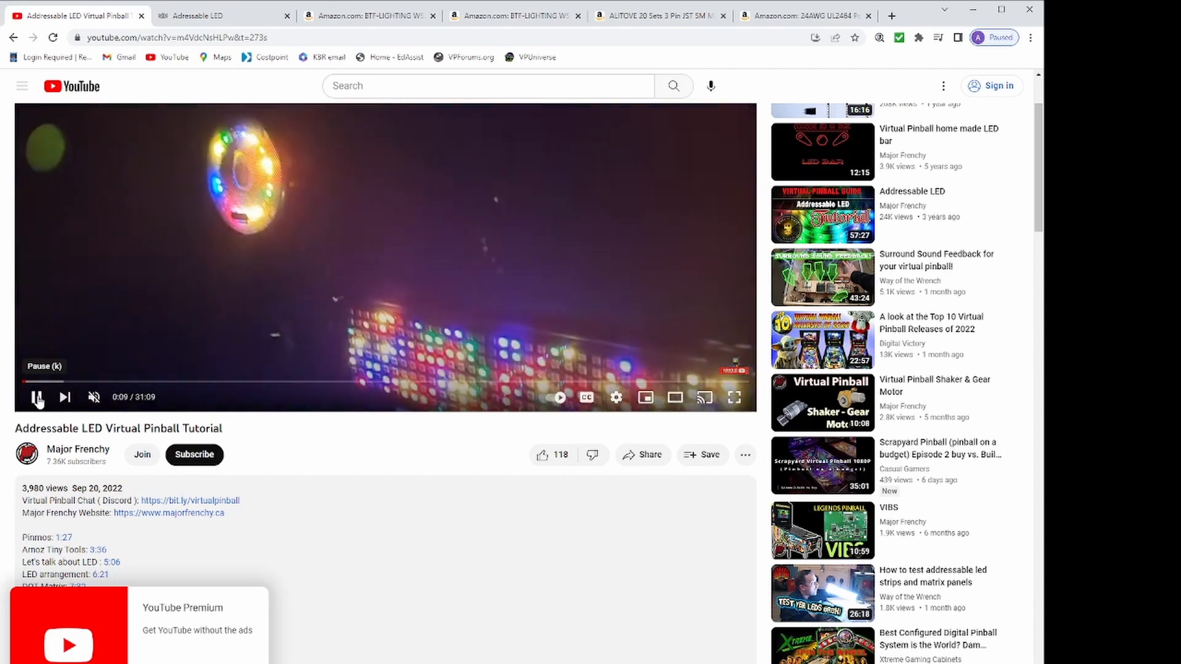
click(36, 398)
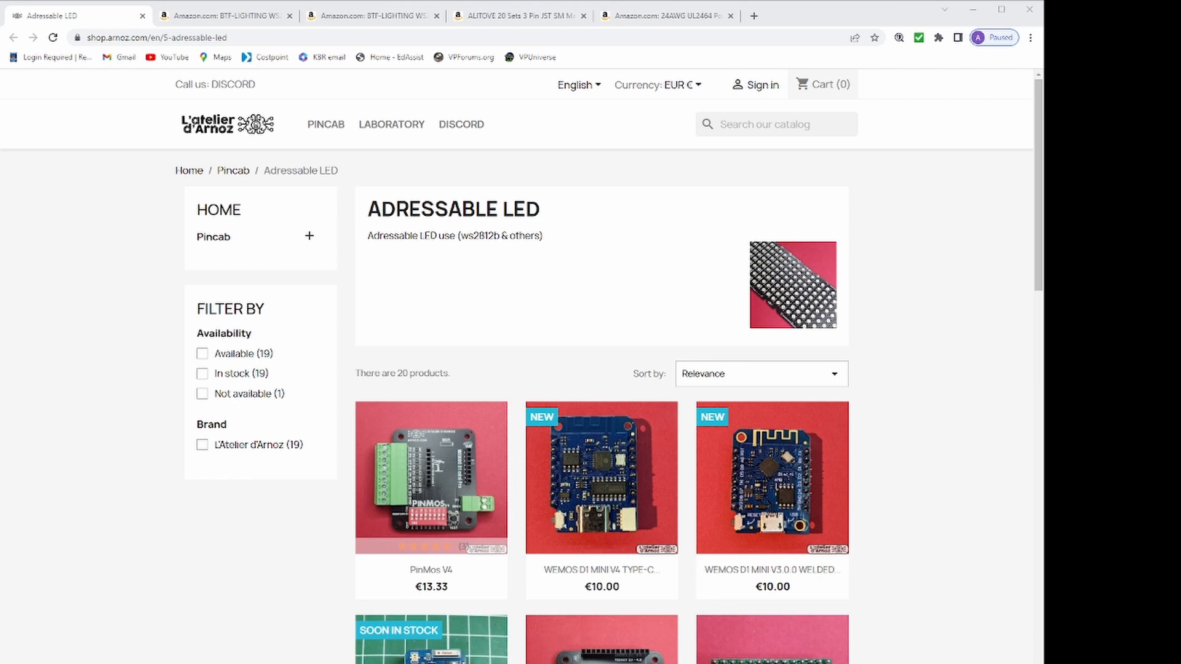
click(219, 15)
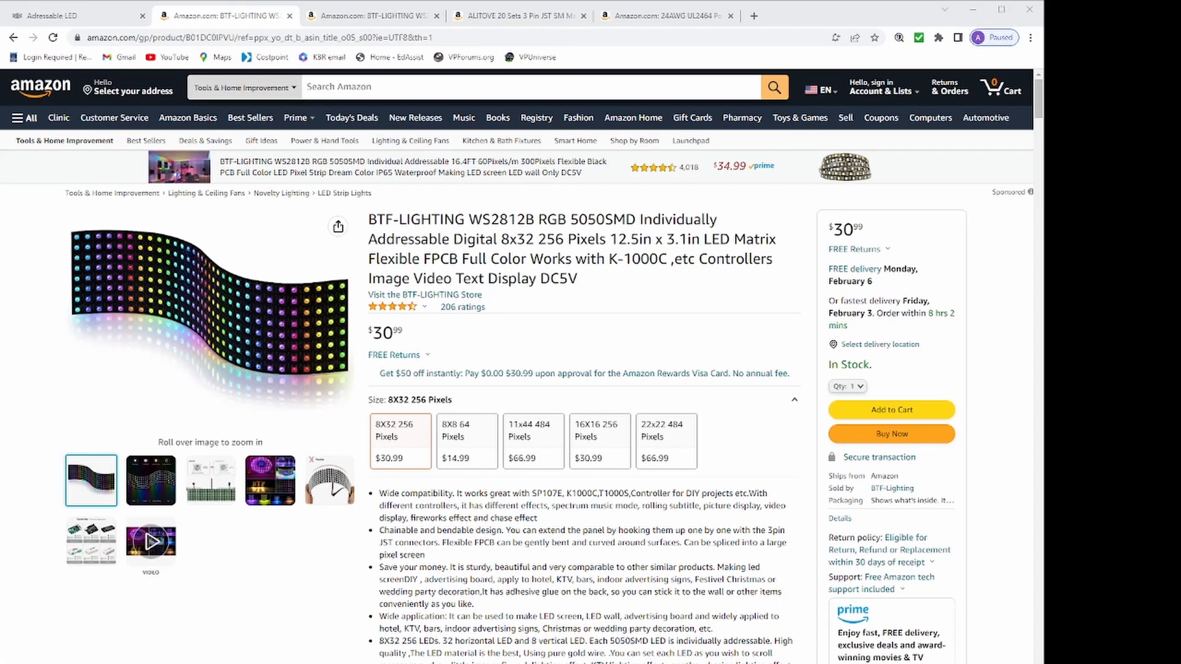
Look over the WS2812B strip and ALITOVE 3-pin JST listings, ending on the 24AWG UL2464 cable page
click(369, 15)
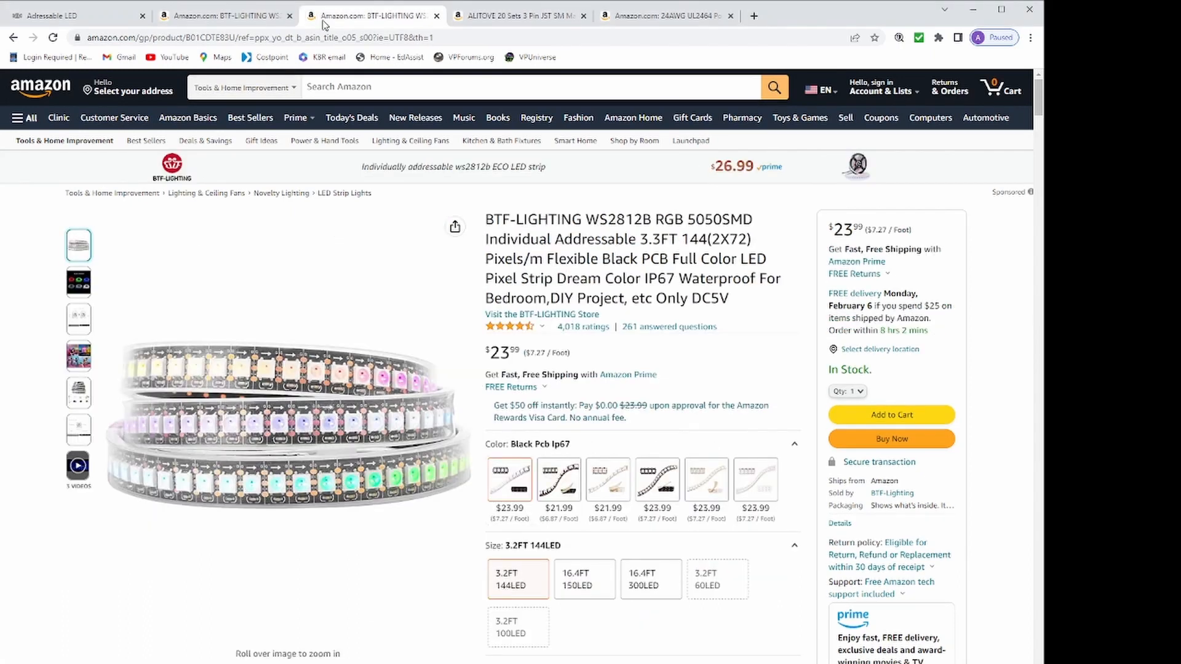
mouse_move(441, 26)
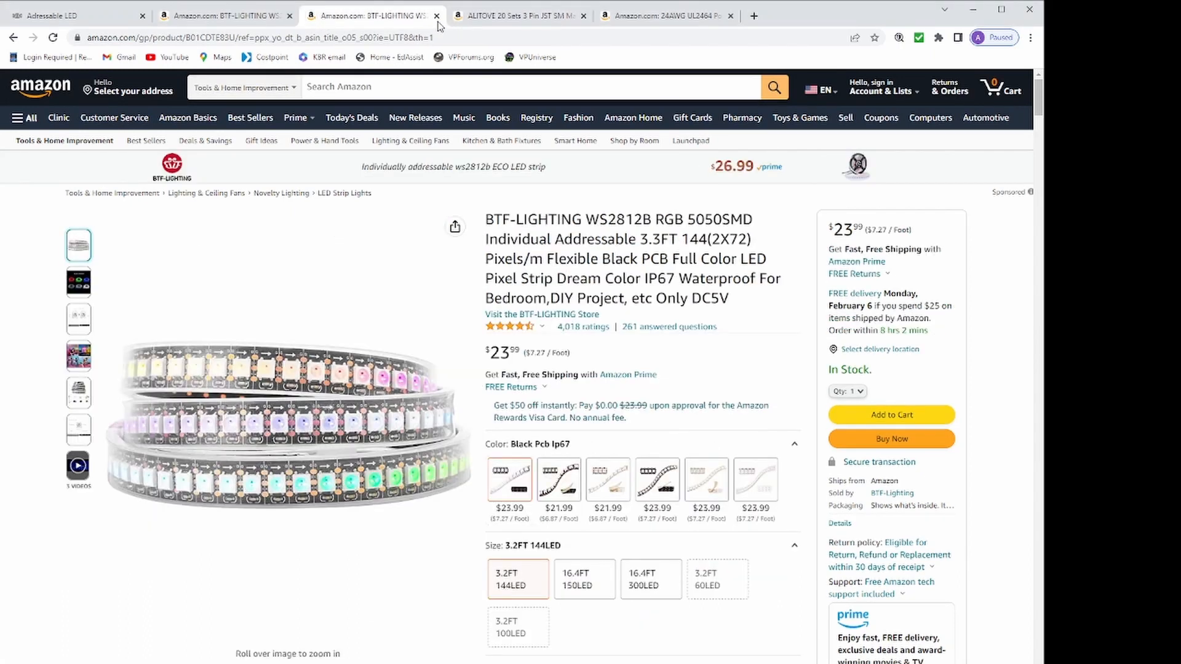
click(518, 15)
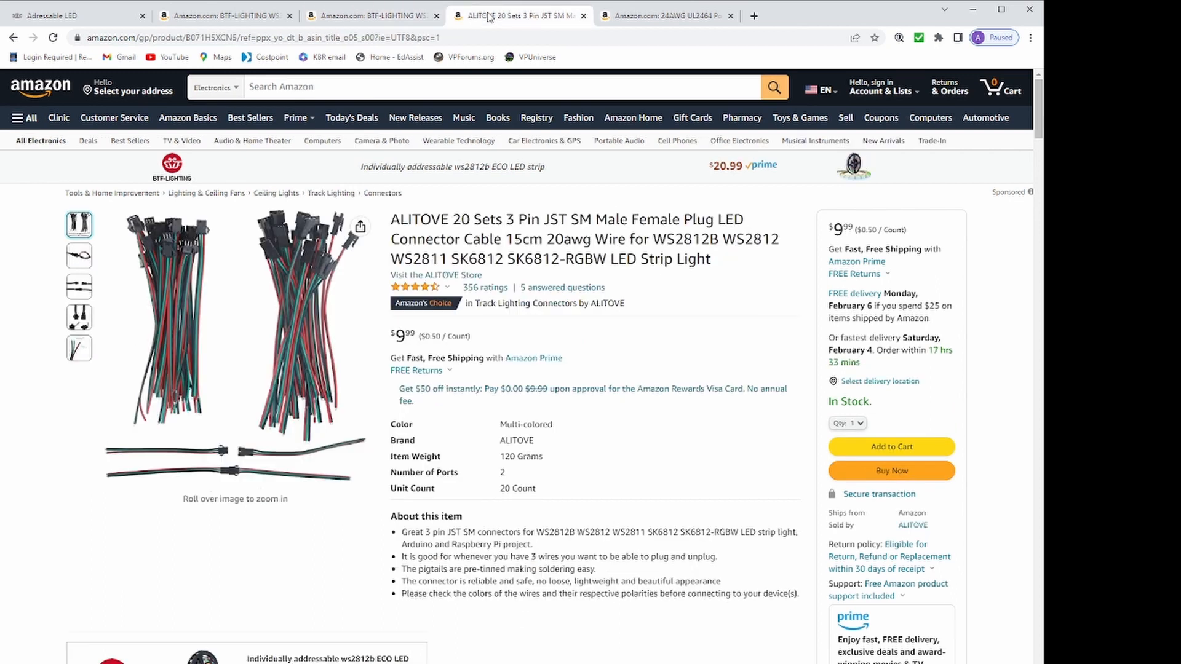
mouse_move(561, 21)
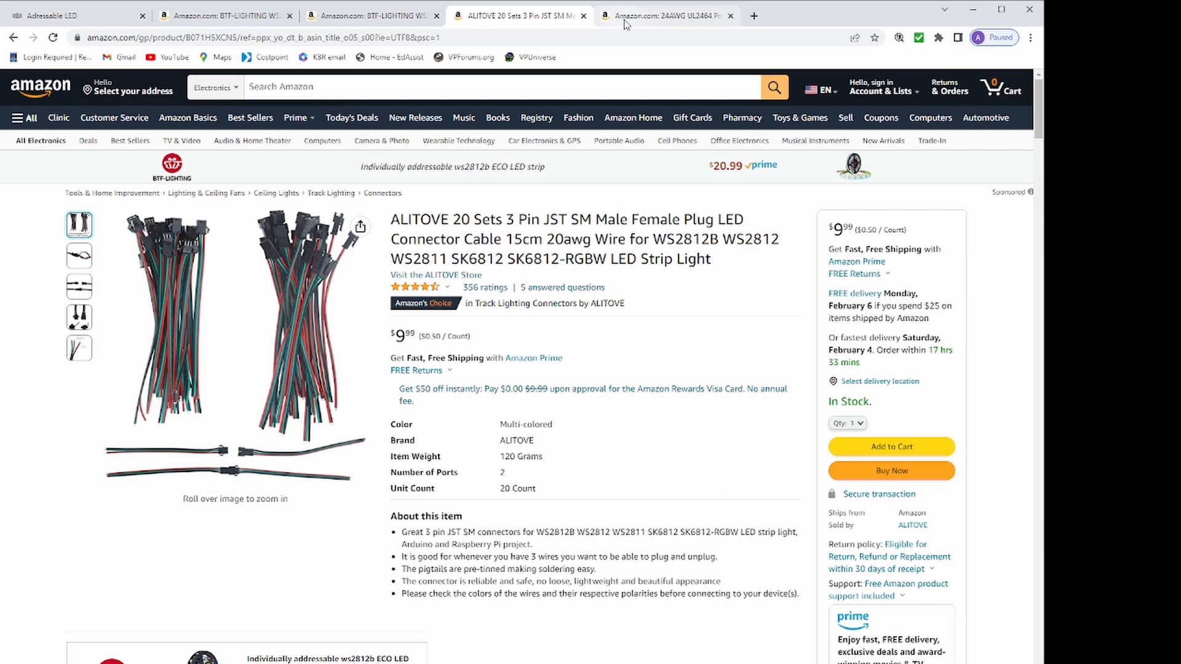
click(664, 15)
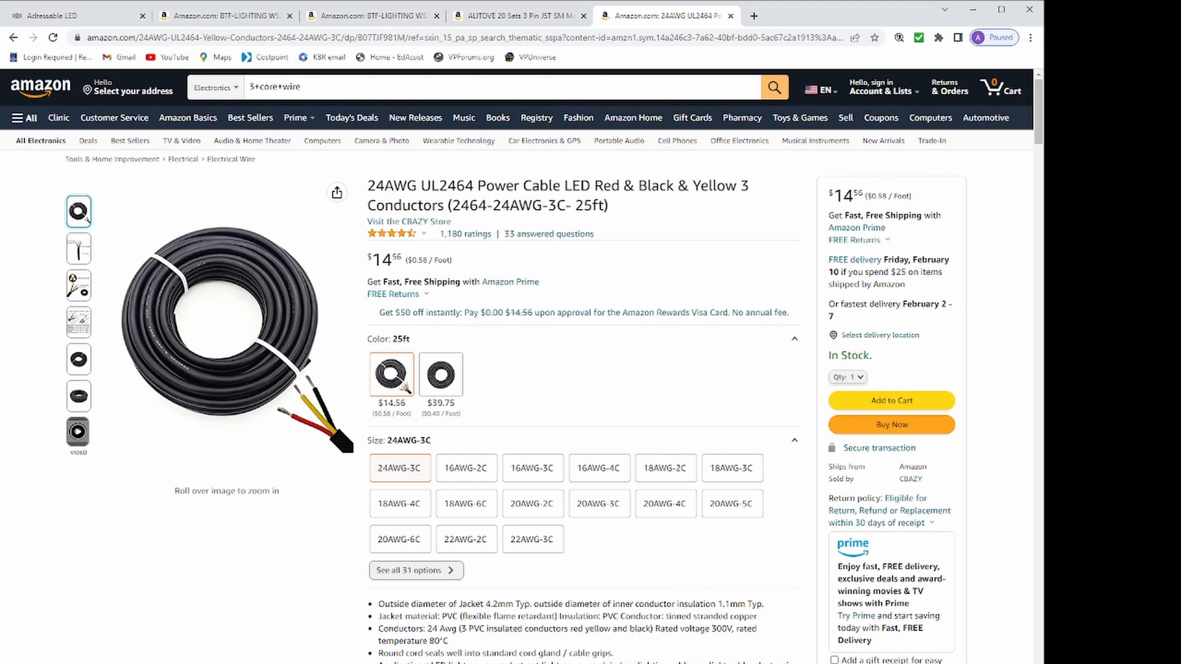
mouse_move(625, 25)
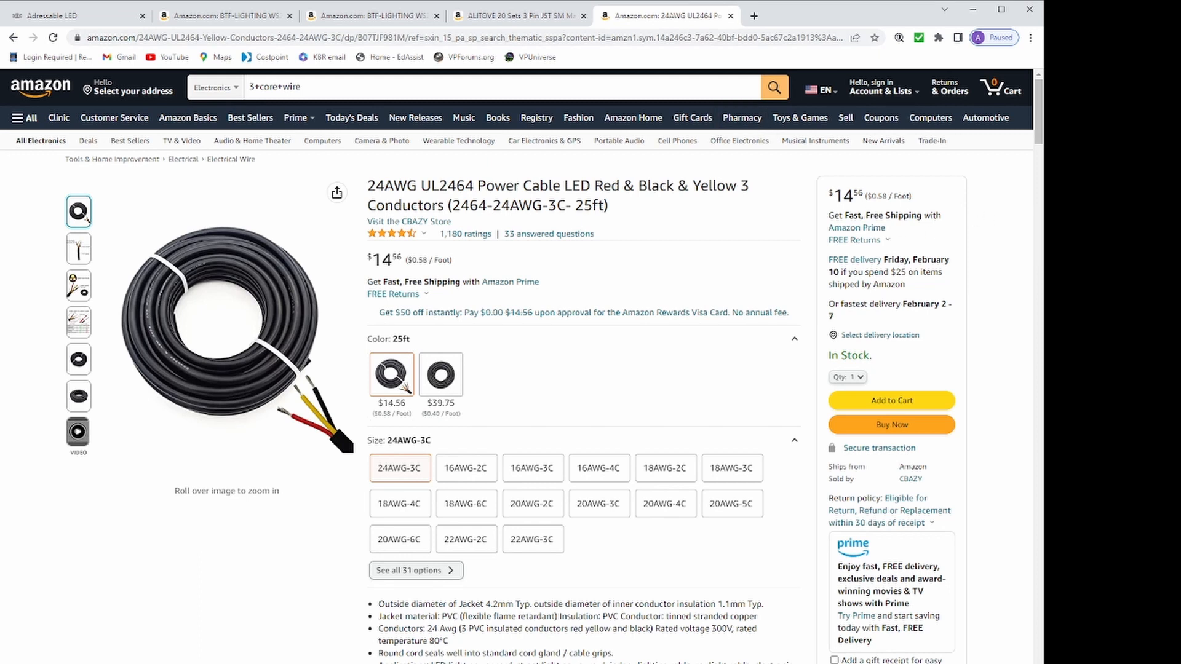
mouse_move(625, 25)
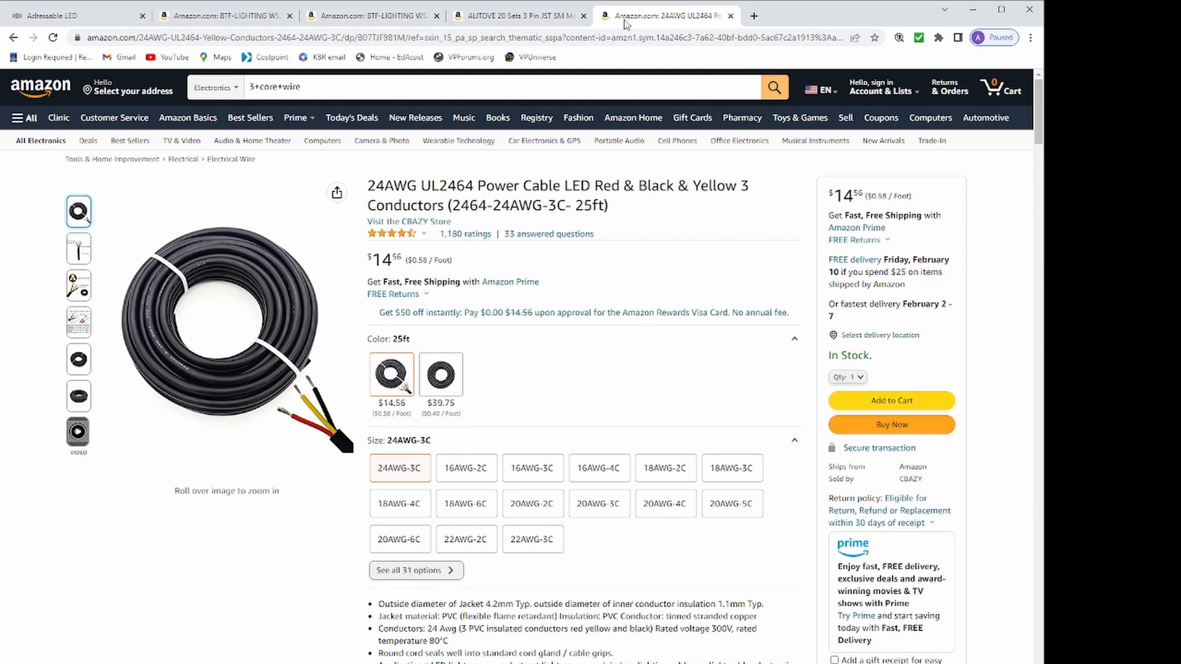